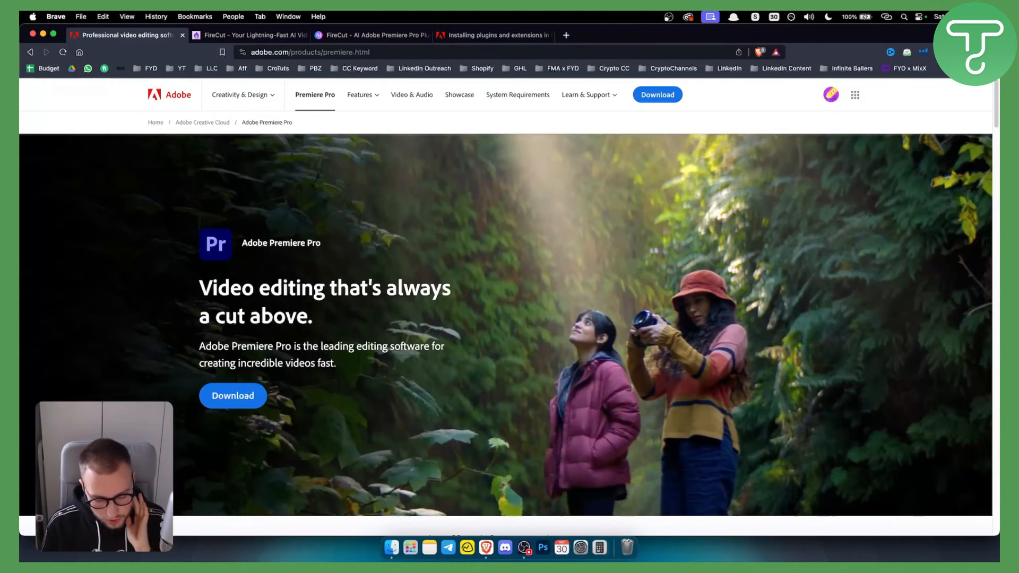
{"action": "mouse_move", "coordinate": [142, 297]}
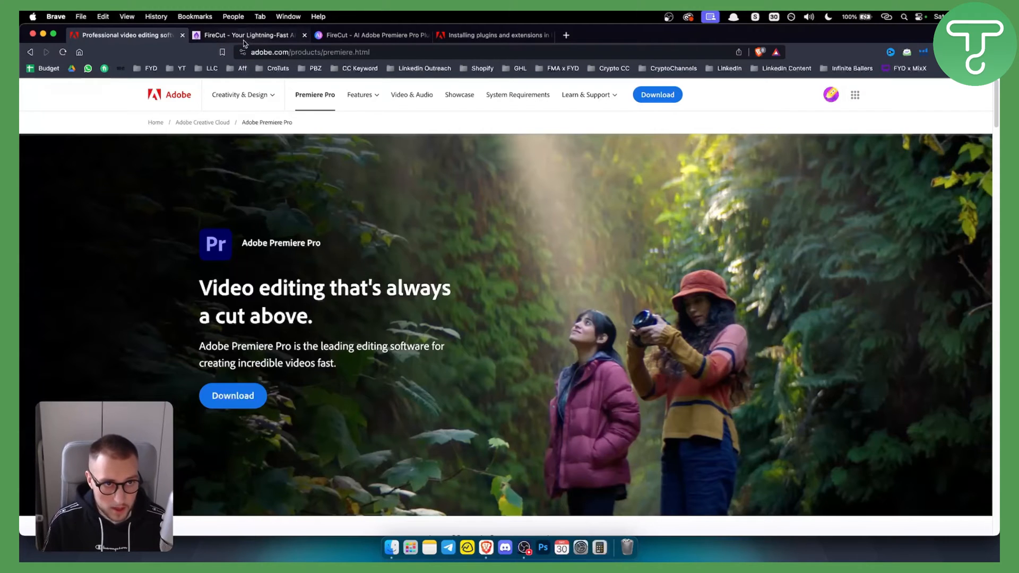
Switch to the FireCut tab and browse its creator showcase section.
{"action": "left_click", "coordinate": [246, 35]}
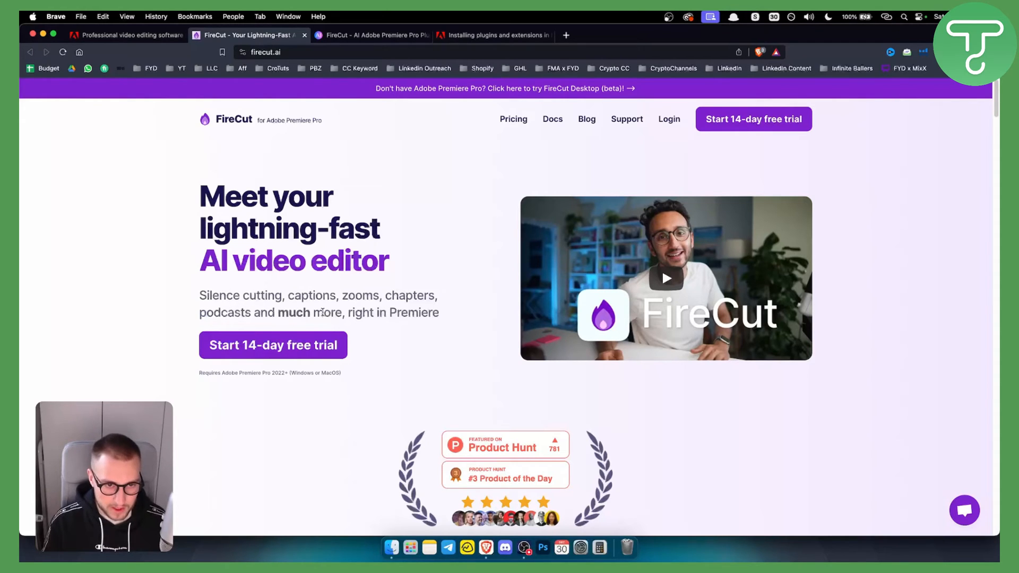
{"action": "scroll", "scroll_direction": "down", "scroll_amount": 3}
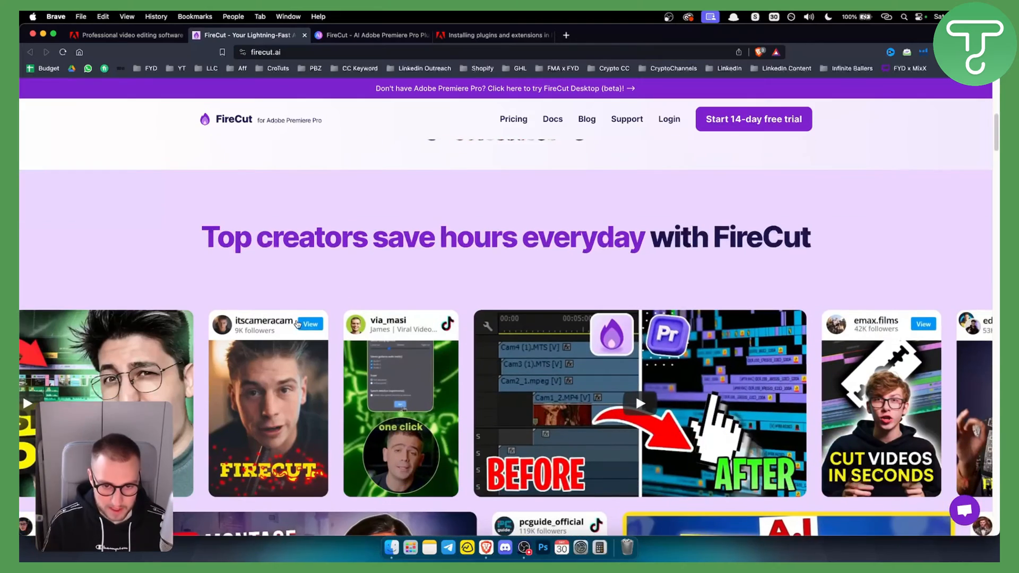
{"action": "scroll", "scroll_direction": "down", "scroll_amount": 3}
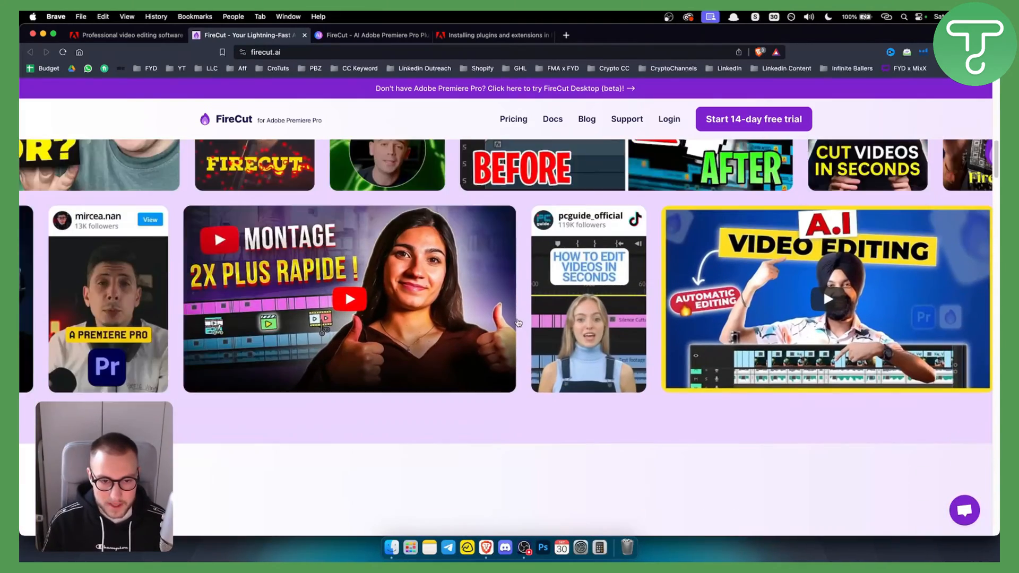
{"action": "scroll", "scroll_direction": "down", "scroll_amount": 3}
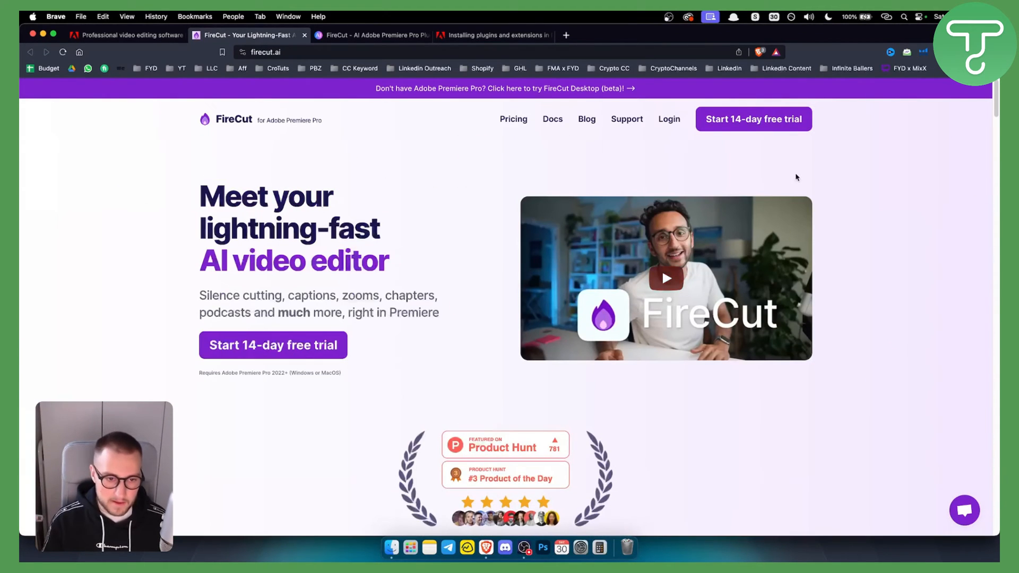
{"action": "mouse_move", "coordinate": [780, 128]}
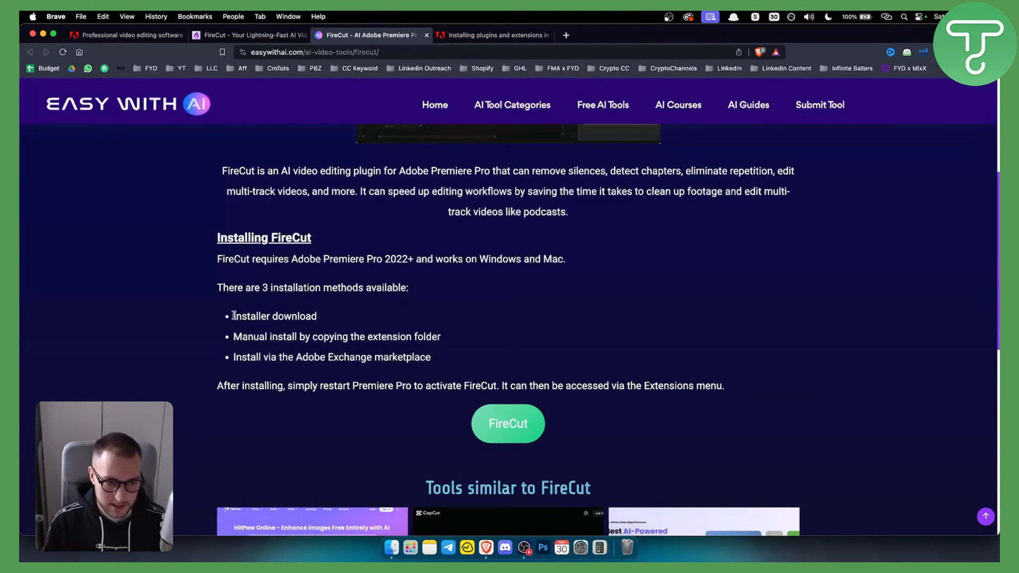
Highlight the installer download, manual install, and Adobe Exchange methods under Installing FireCut.
{"action": "double_click", "coordinate": [273, 316]}
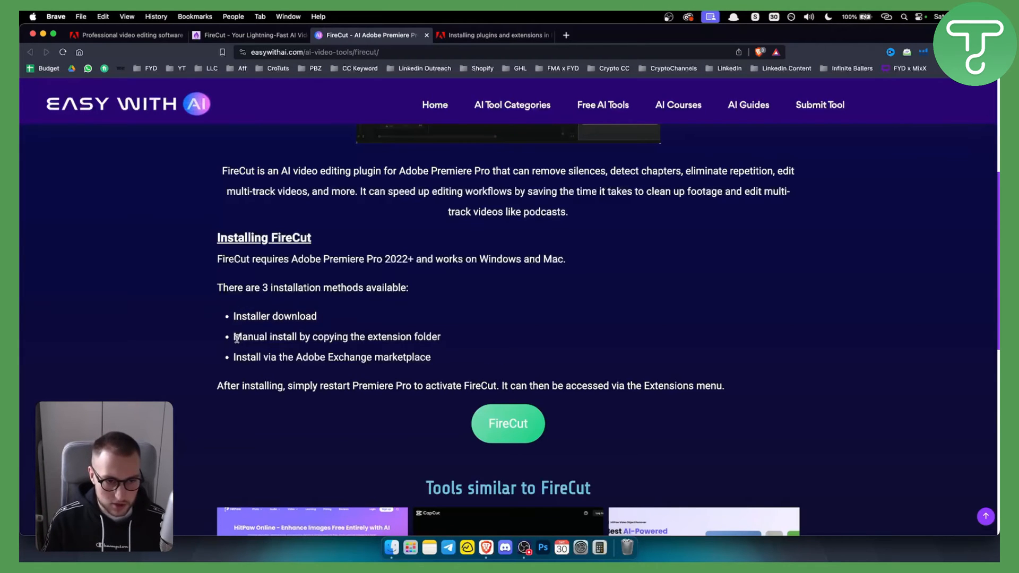
{"action": "left_click_drag", "start_coordinate": [234, 337], "coordinate": [440, 337]}
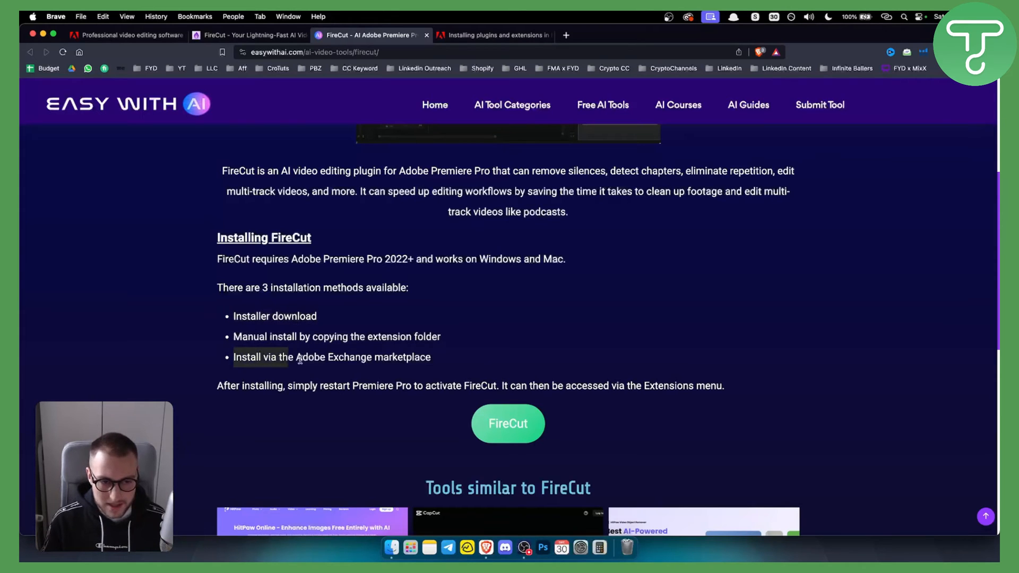
{"action": "left_click_drag", "start_coordinate": [234, 357], "coordinate": [431, 357]}
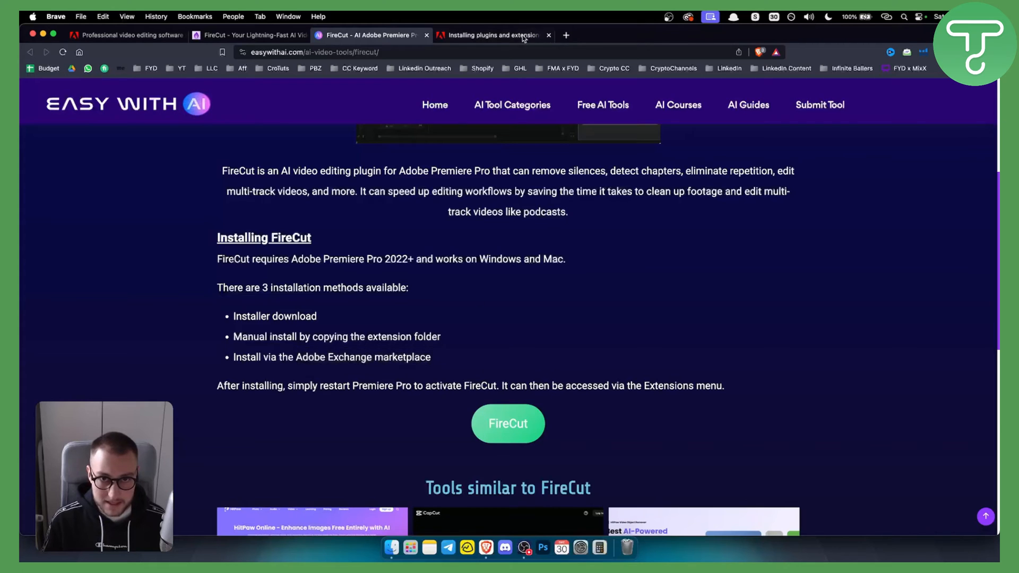
Switch to the 'Installing plugins and extensions' tab, highlight 'Plugins', and scroll to the steps.
{"action": "left_click", "coordinate": [492, 34]}
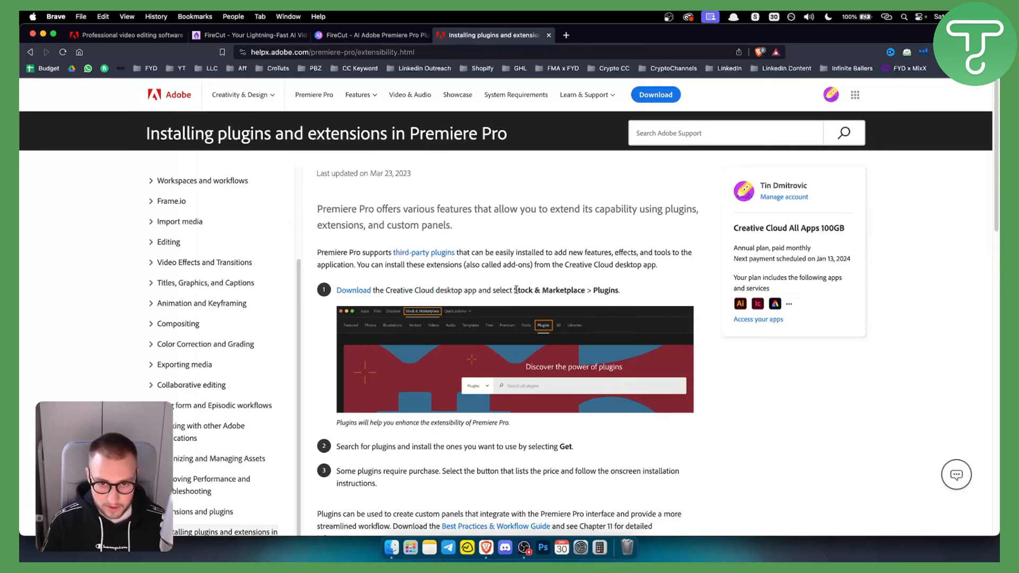
{"action": "double_click", "coordinate": [548, 290]}
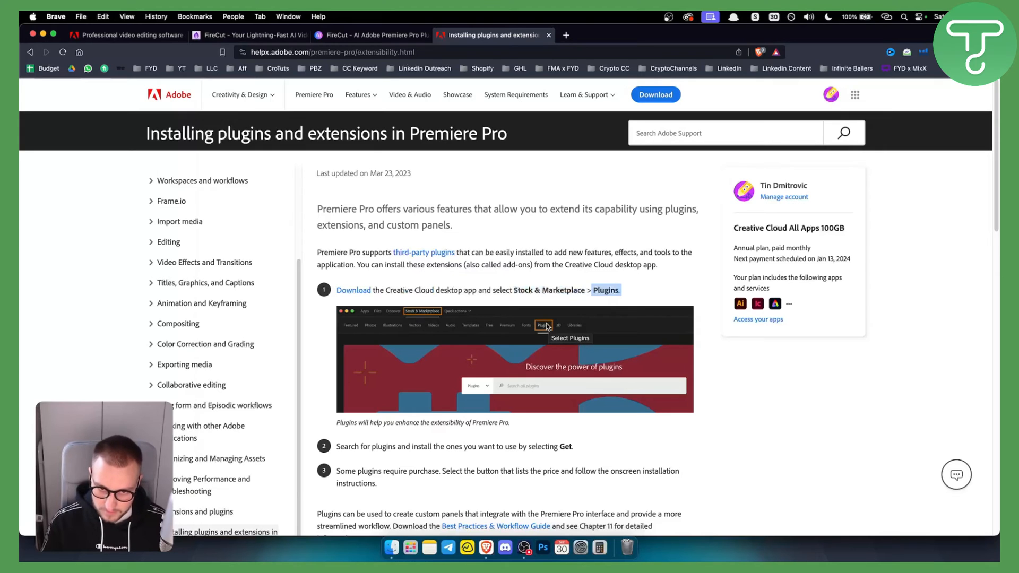
{"action": "mouse_move", "coordinate": [535, 386]}
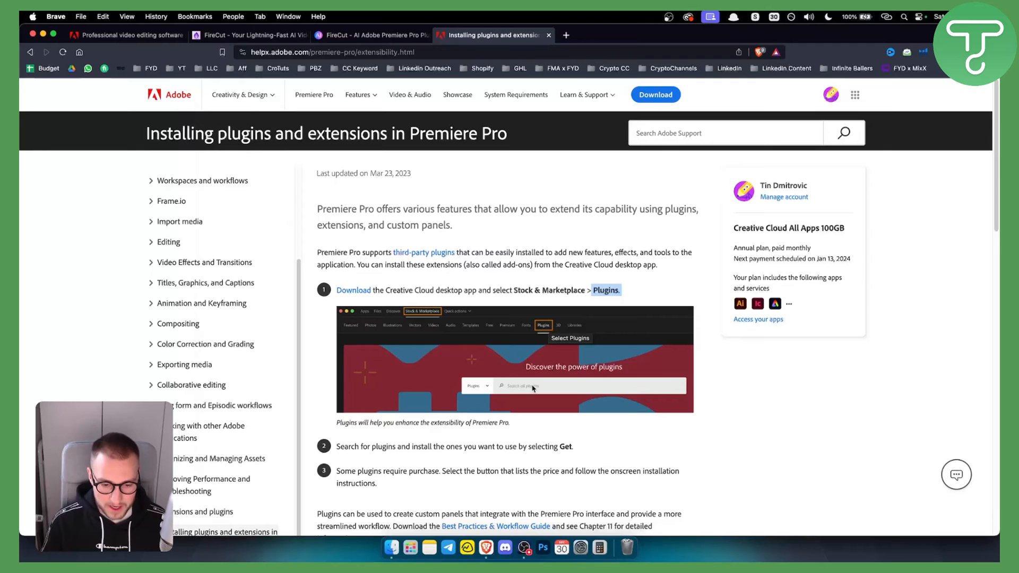
{"action": "scroll", "scroll_direction": "down", "scroll_amount": 3}
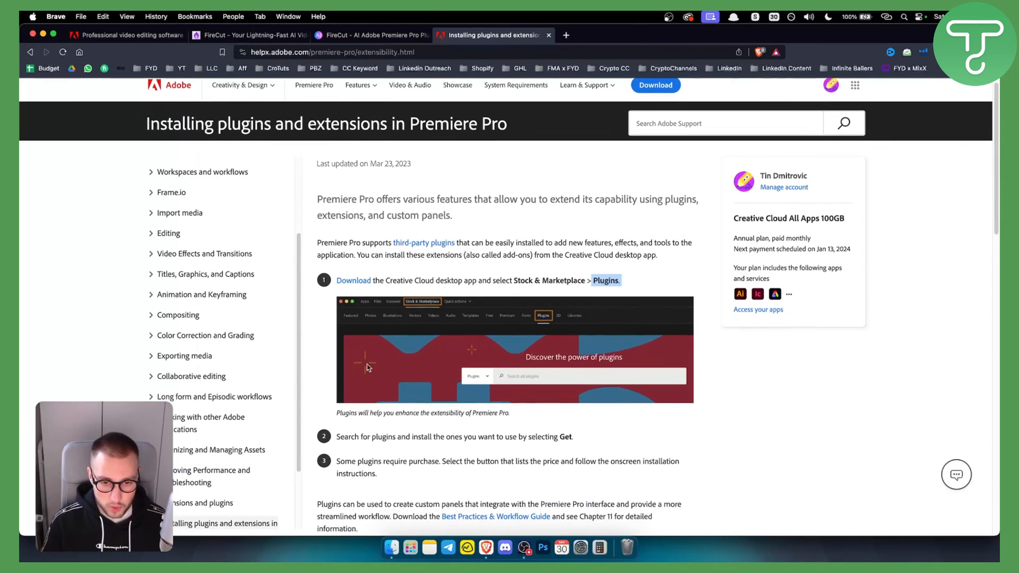
{"action": "scroll", "scroll_direction": "down", "scroll_amount": 3}
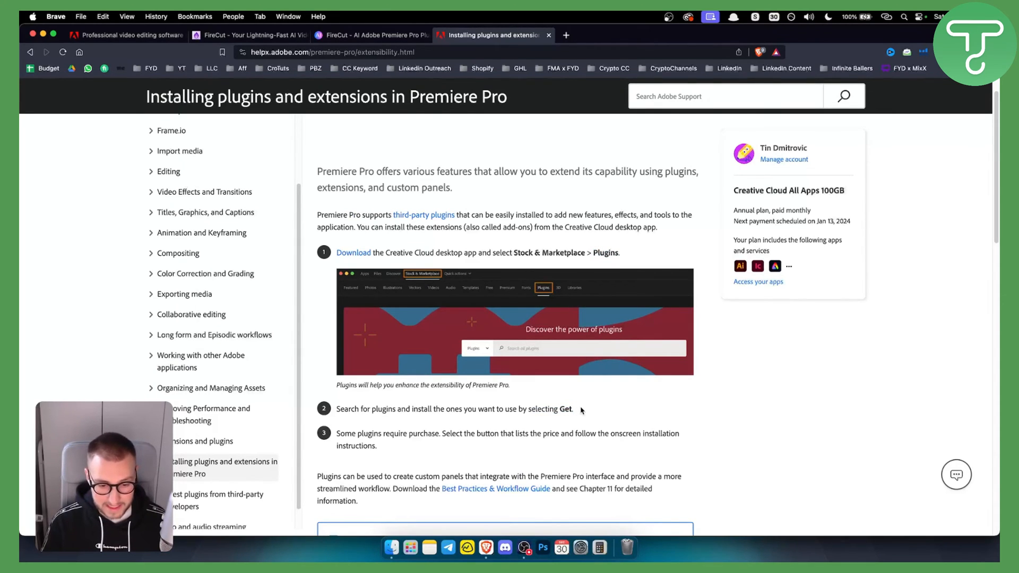
{"action": "mouse_move", "coordinate": [579, 411]}
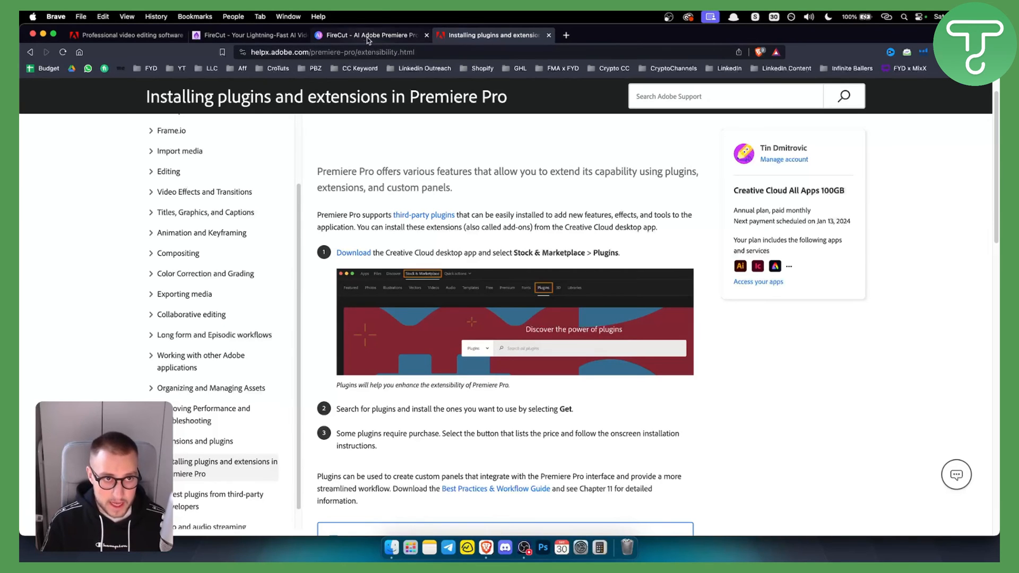
{"action": "left_click", "coordinate": [368, 35]}
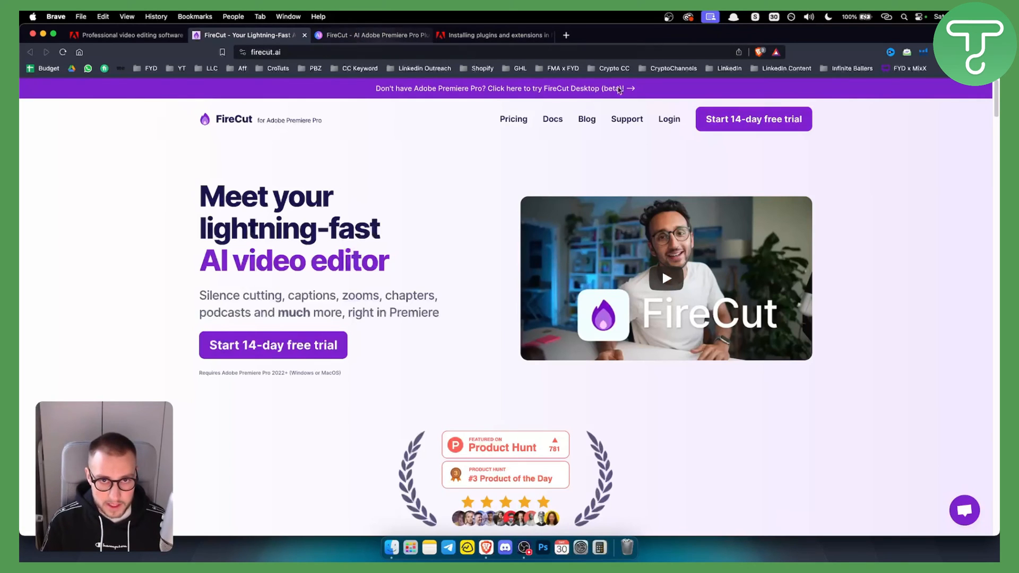
{"action": "left_click", "coordinate": [370, 35]}
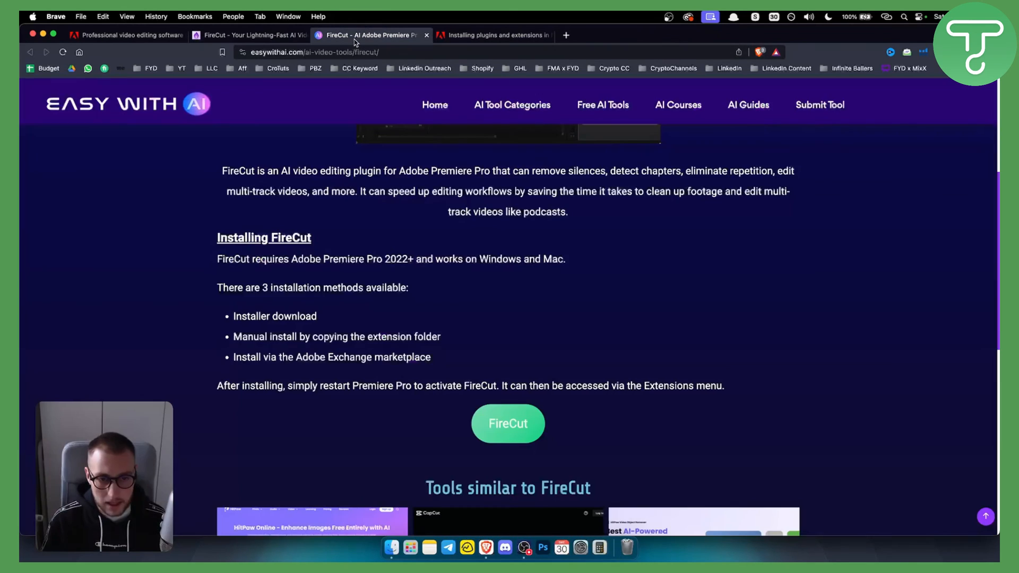
{"action": "triple_click", "coordinate": [336, 337]}
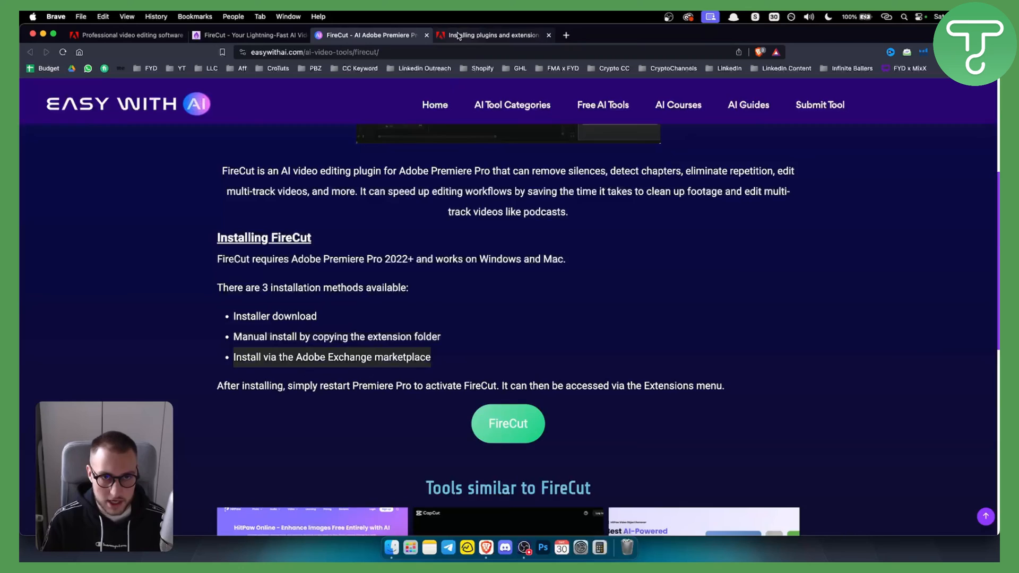
{"action": "left_click", "coordinate": [491, 34]}
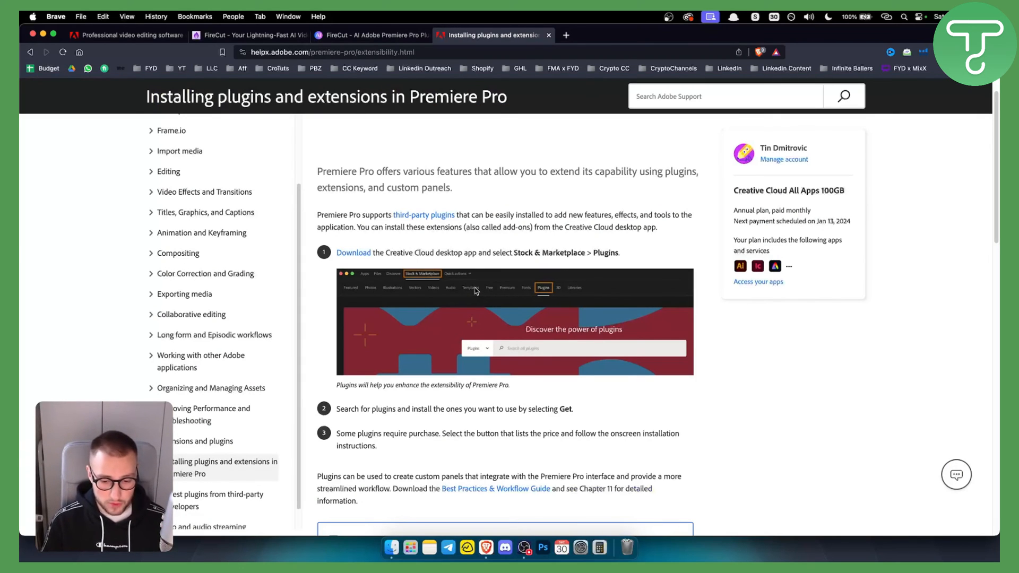